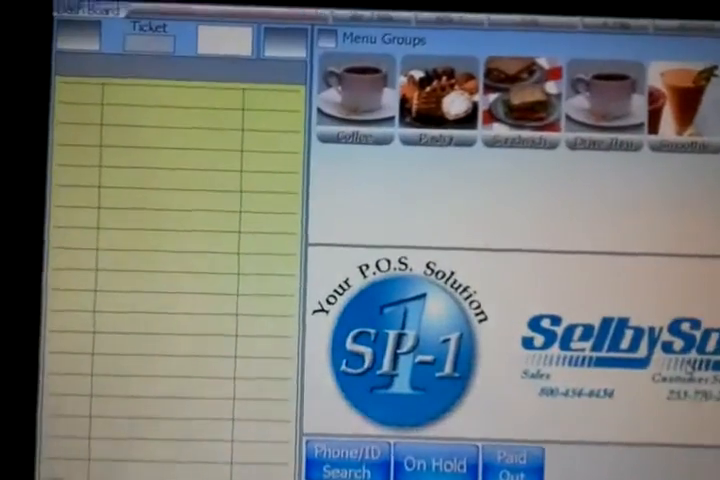
# Step: Add the soy and vanilla modifiers to the 16 oz latte and total the ticket
pyautogui.click(356, 90)
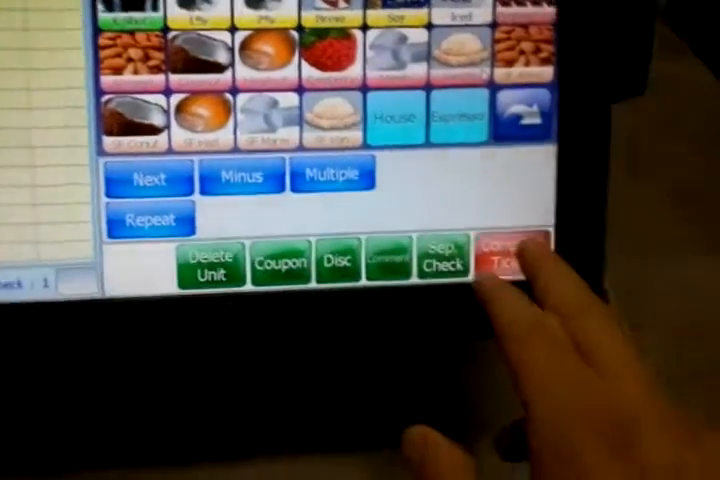
# Step: Tender Bob's $4.30 latte ticket with a gift card swipe
pyautogui.click(504, 260)
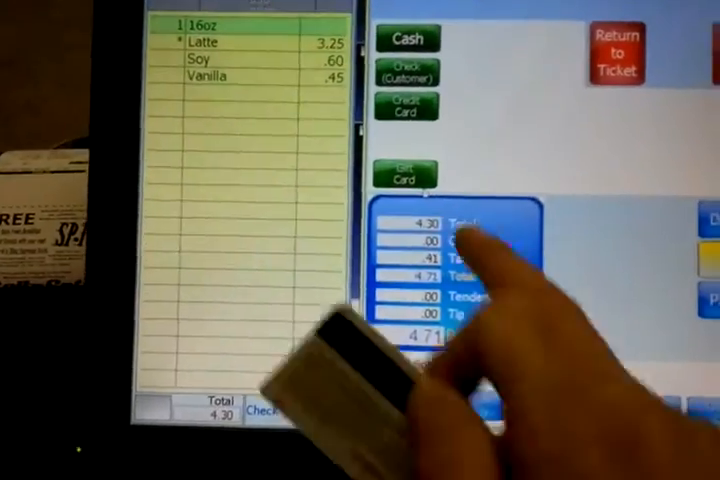
pyautogui.click(404, 176)
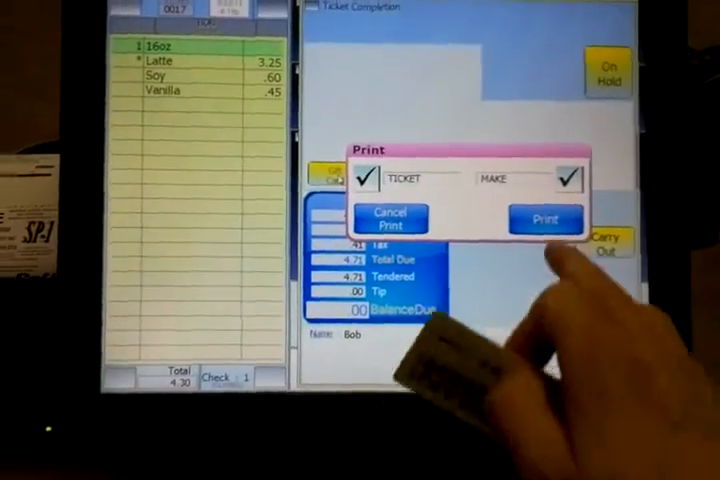
# Step: Print the customer receipt for the paid latte order
pyautogui.click(544, 216)
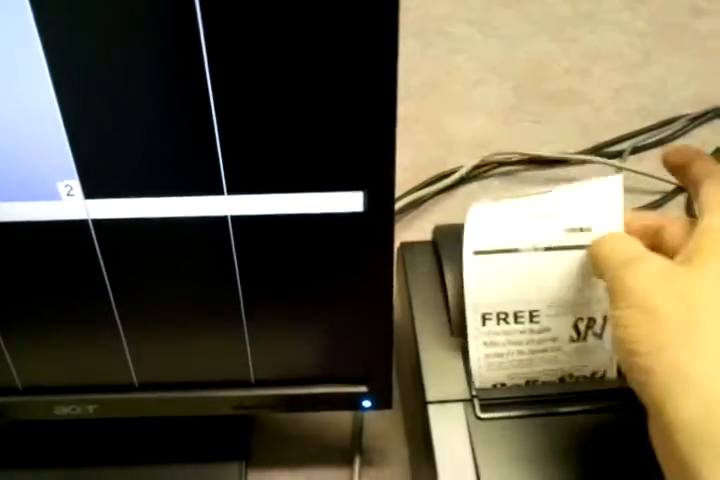